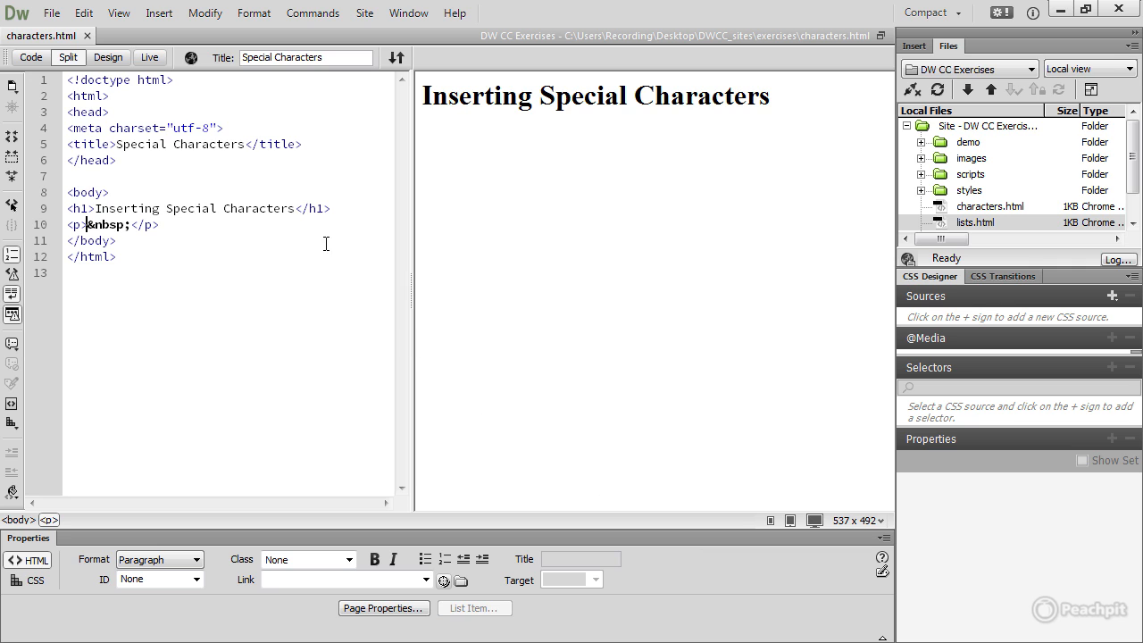
- Insert a © copyright symbol into the empty paragraph via the Insert menu
left_click(158, 15)
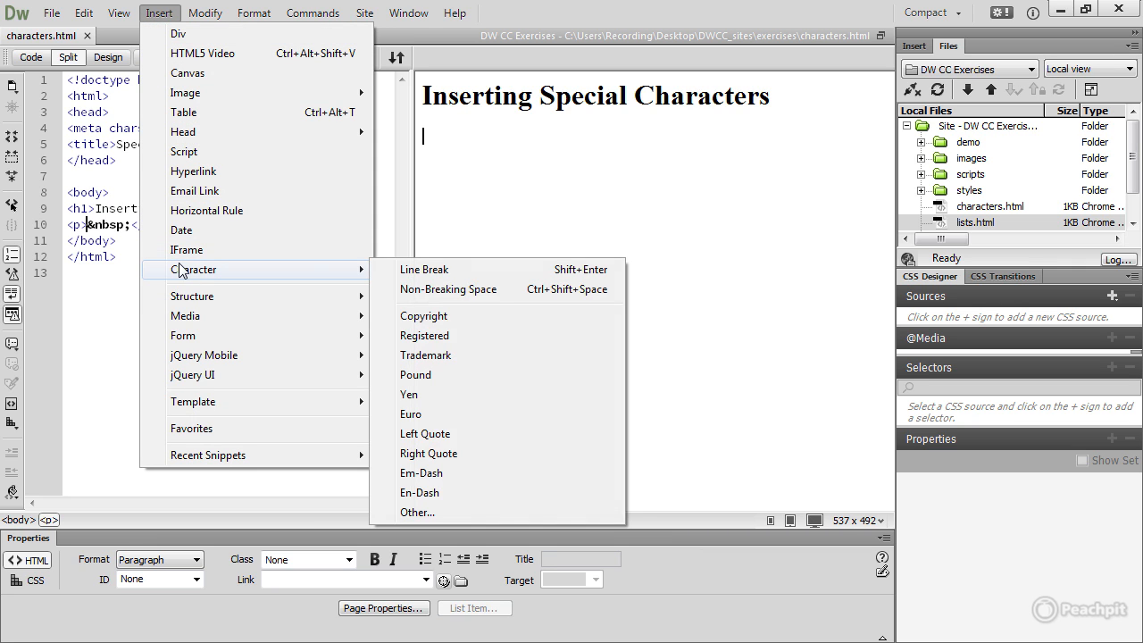
left_click(423, 316)
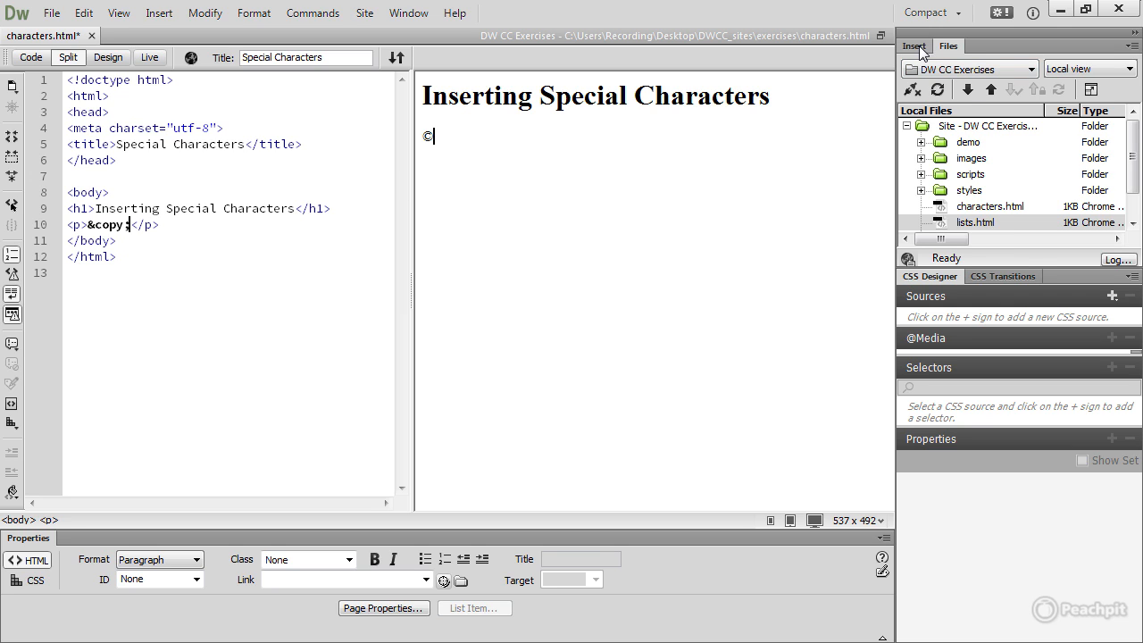
- Show the Insert panel's Common category and list its special character options
left_click(913, 45)
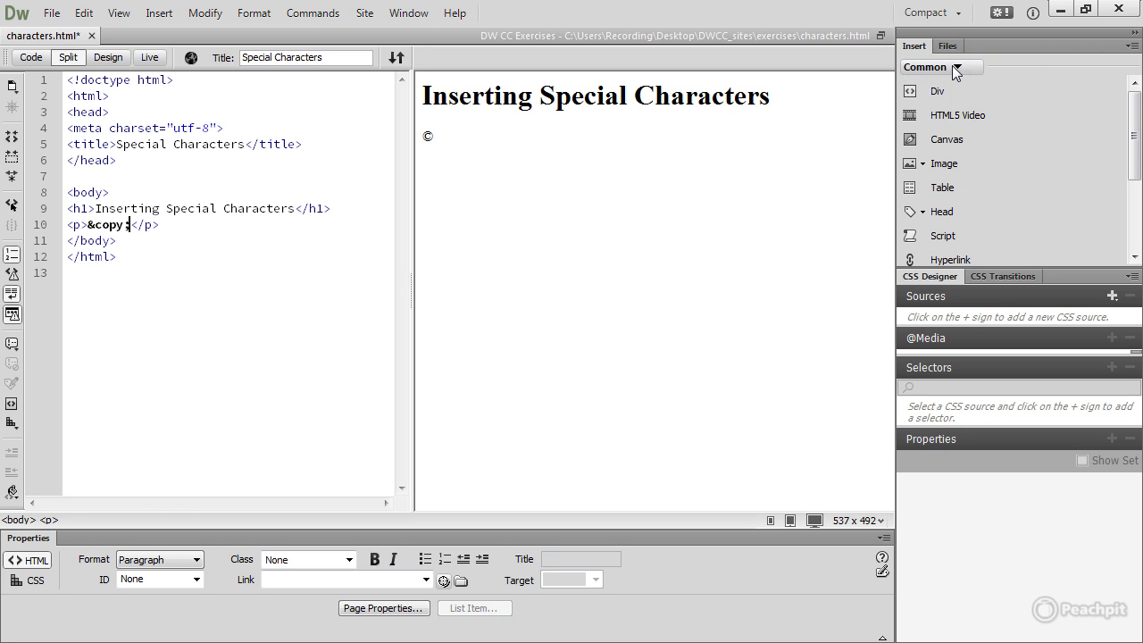
left_click(935, 64)
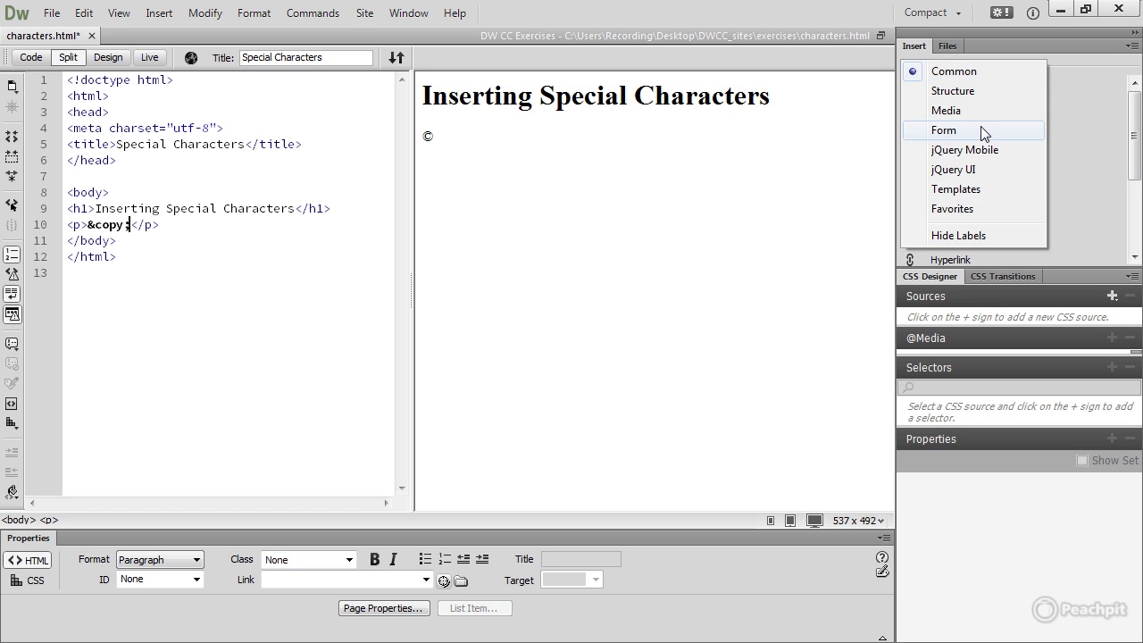
mouse_move(978, 72)
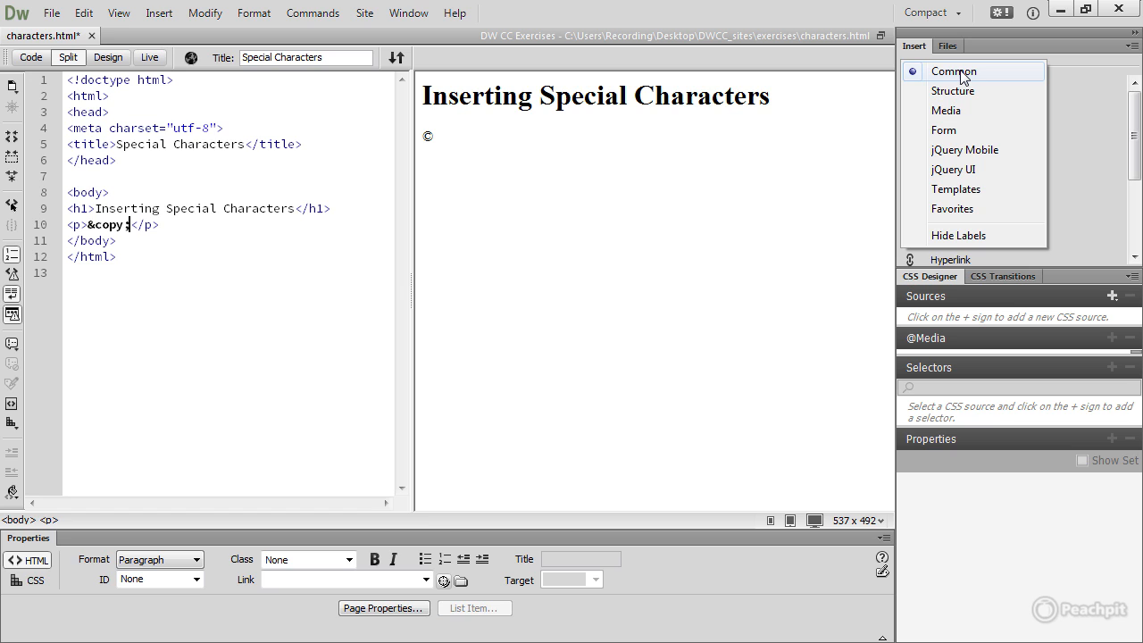
left_click(954, 71)
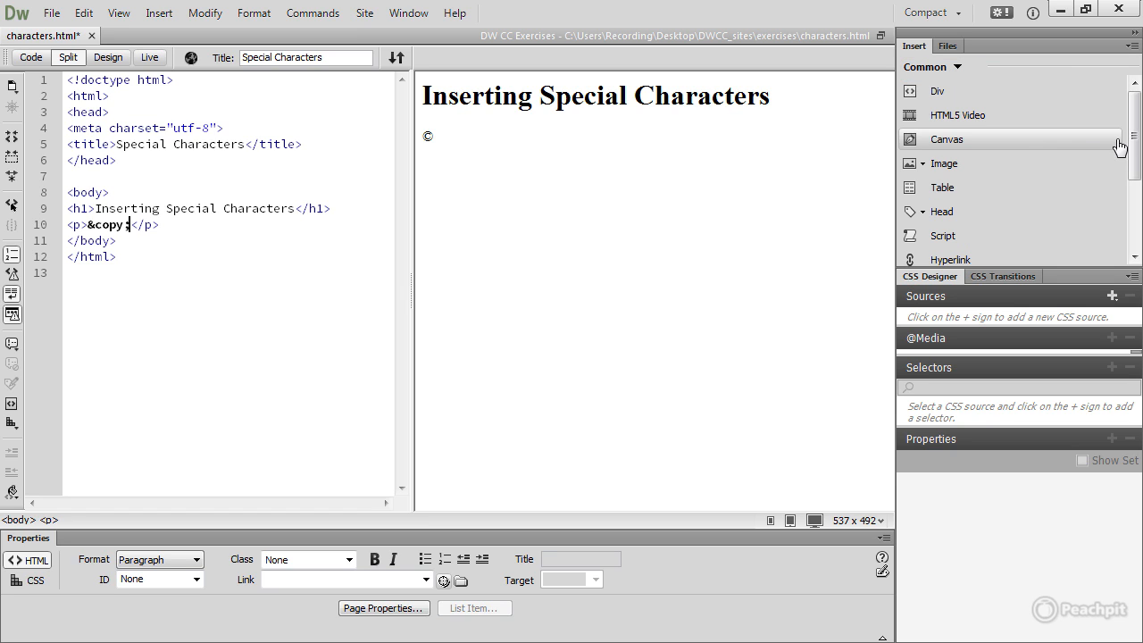
scroll("down", 3)
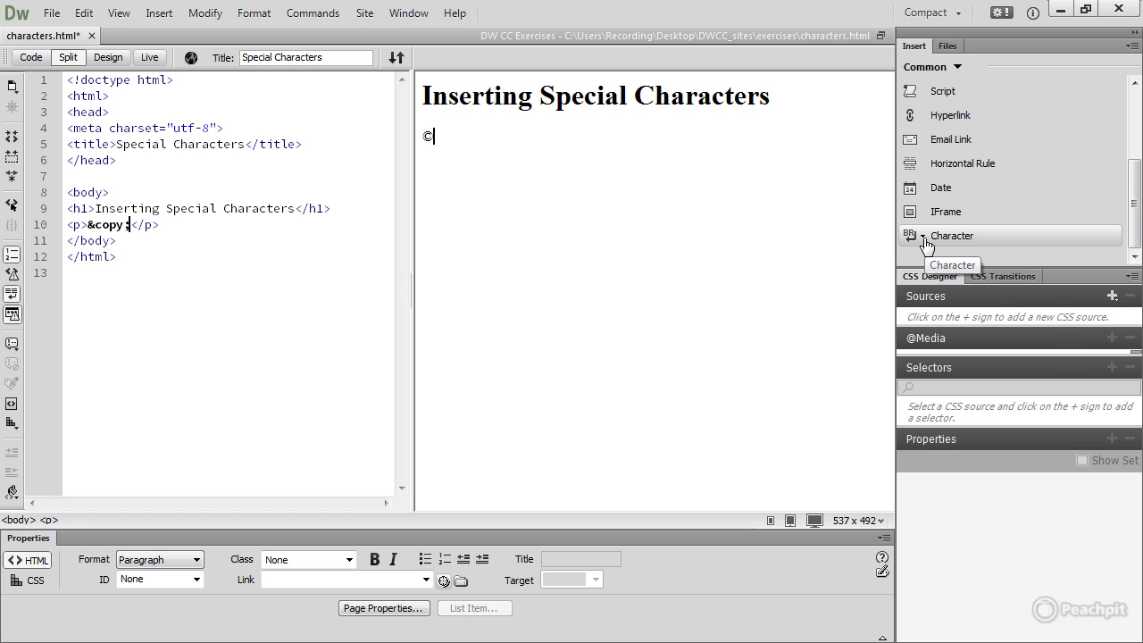
left_click(928, 242)
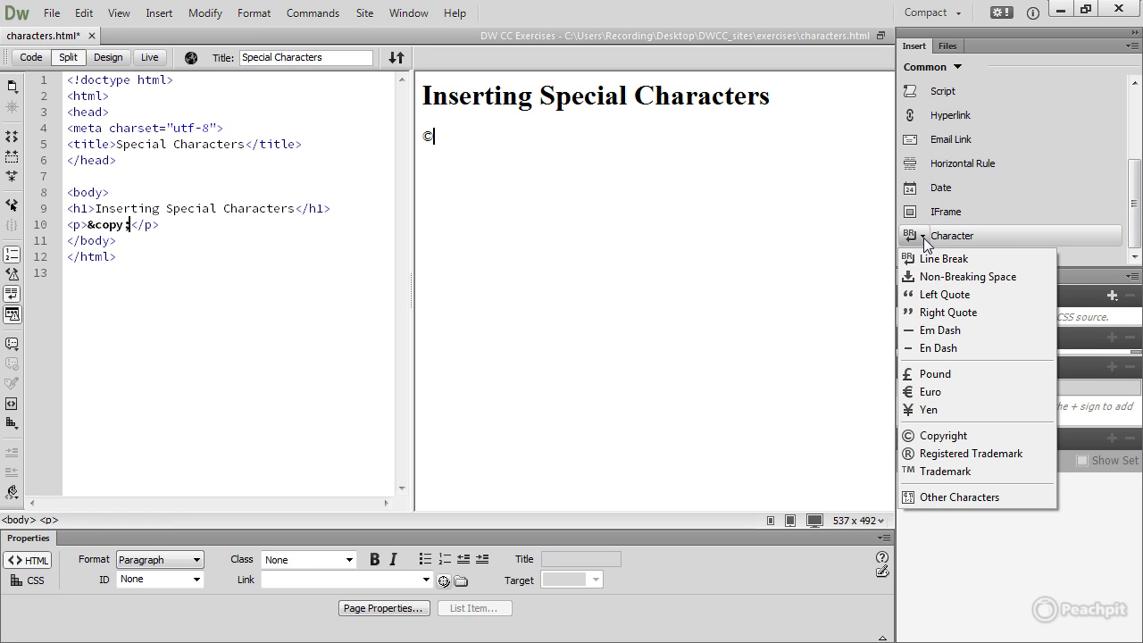
mouse_move(943, 435)
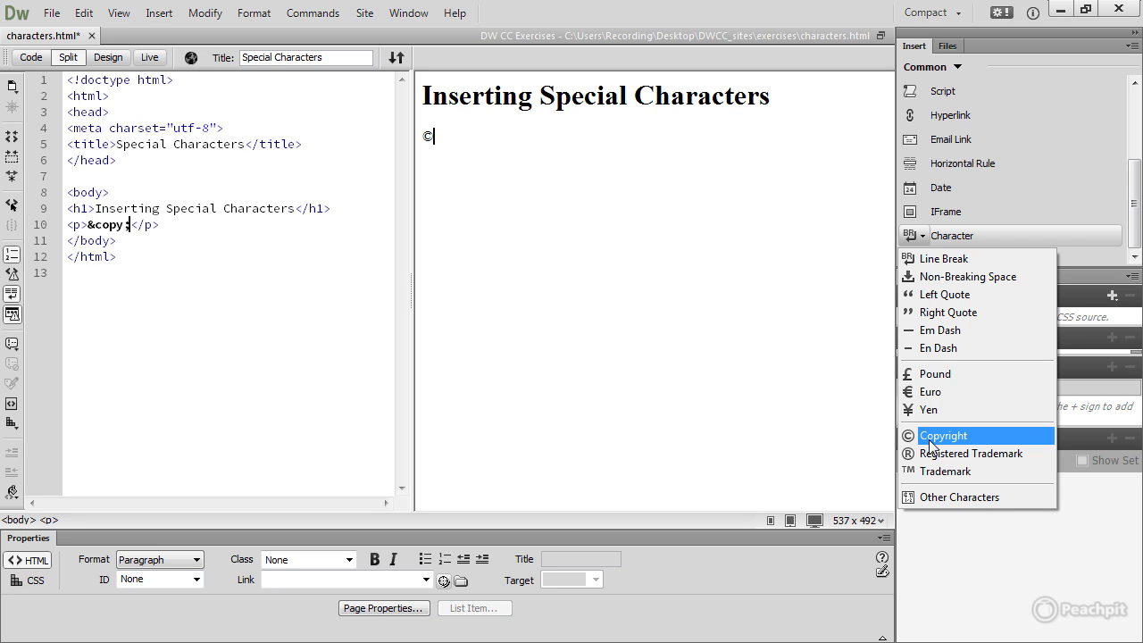
mouse_move(824, 362)
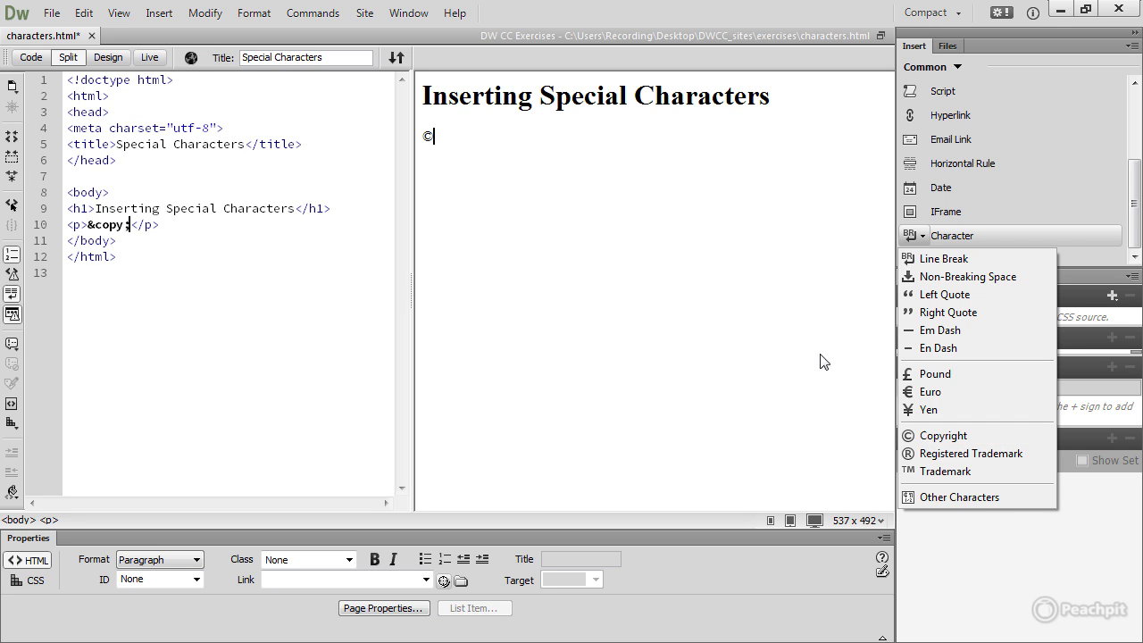
mouse_move(482, 160)
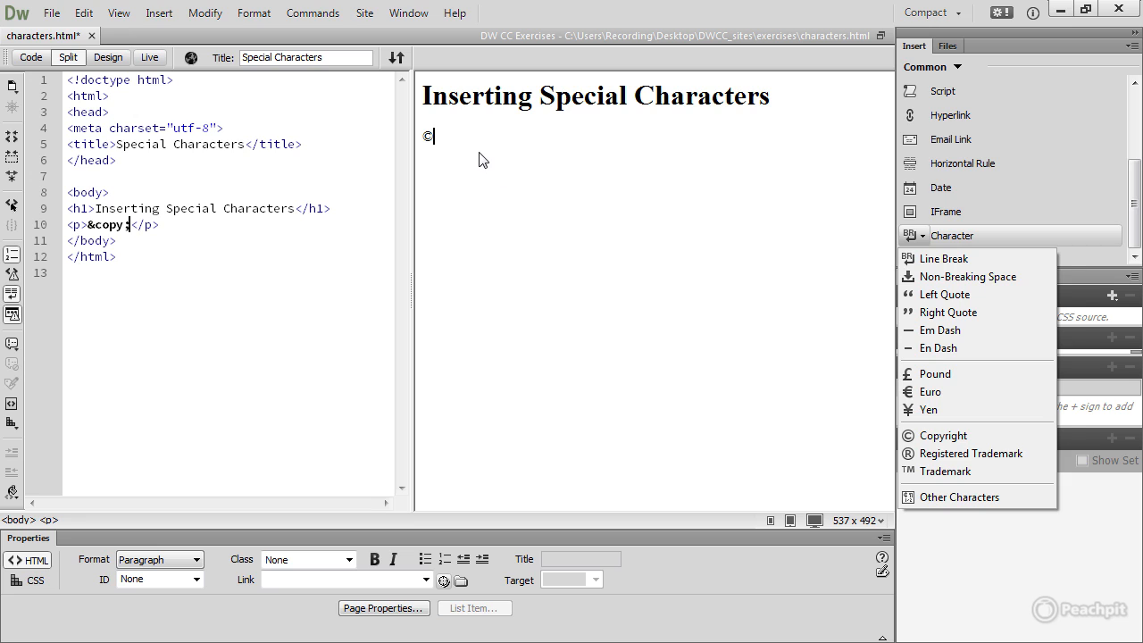
- Type 'Tom & Jerry' as a new paragraph after the copyright symbol
left_click(968, 275)
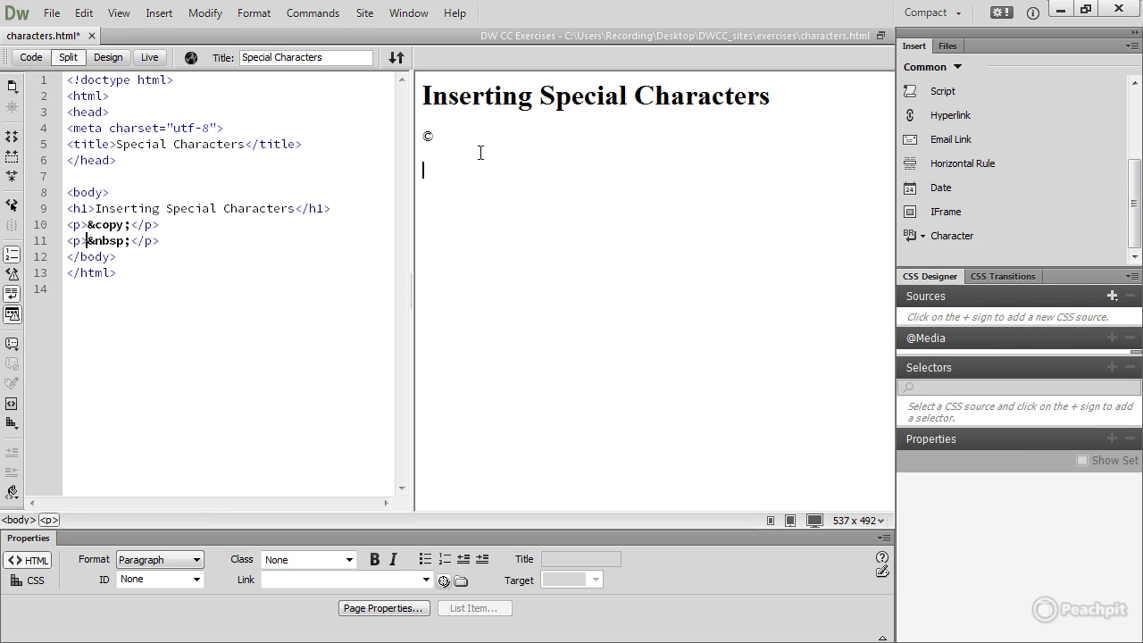
type("Tom & Jerry")
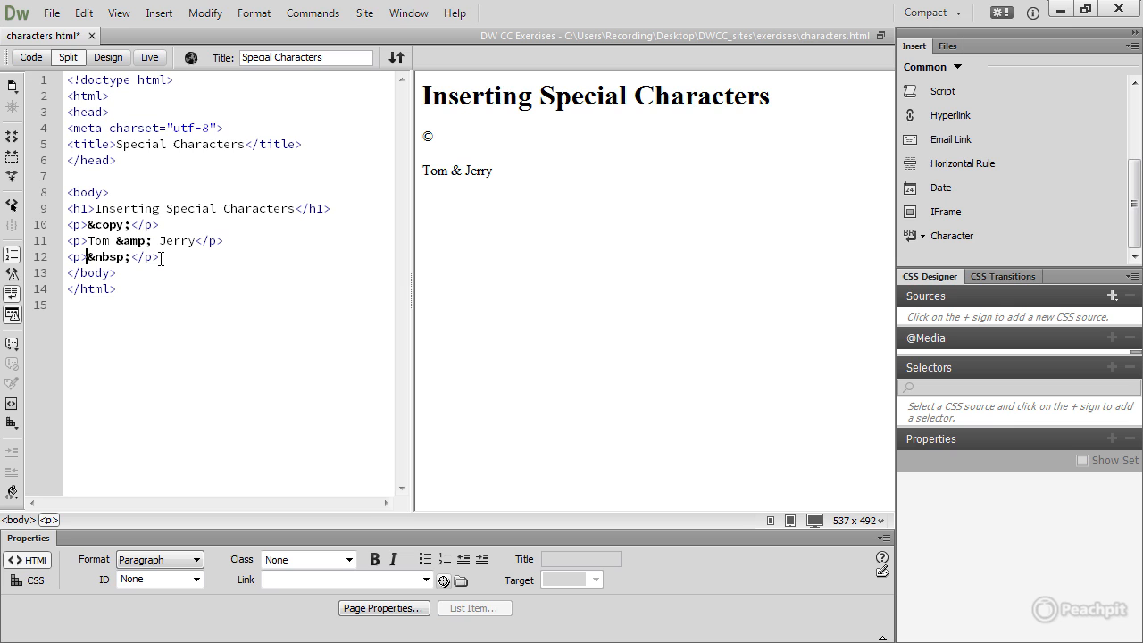
mouse_move(577, 180)
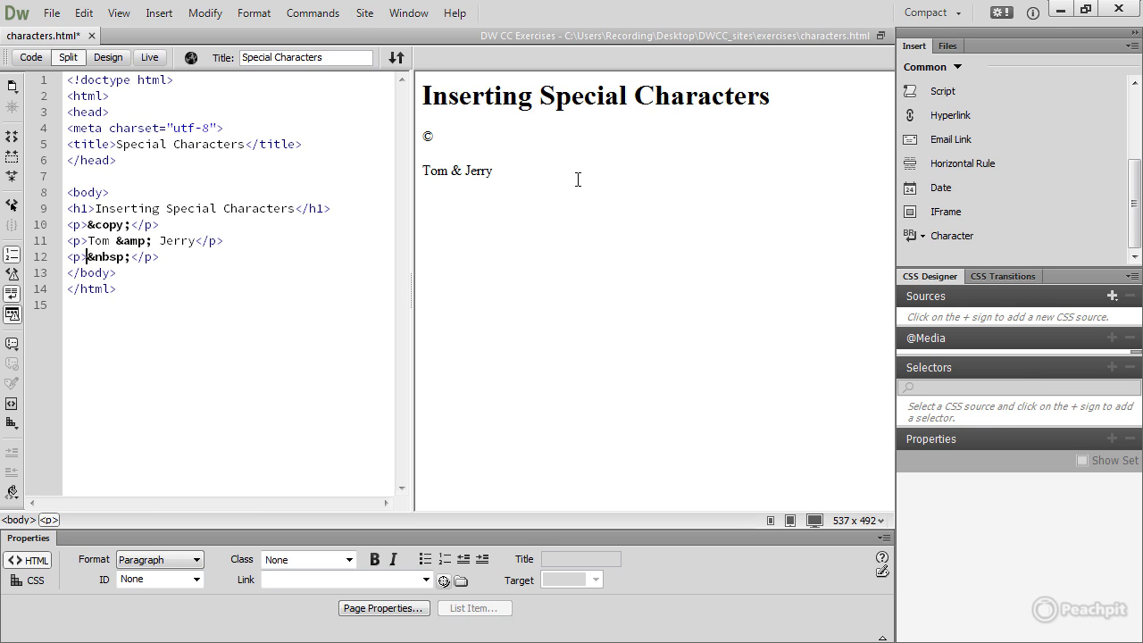
mouse_move(929, 241)
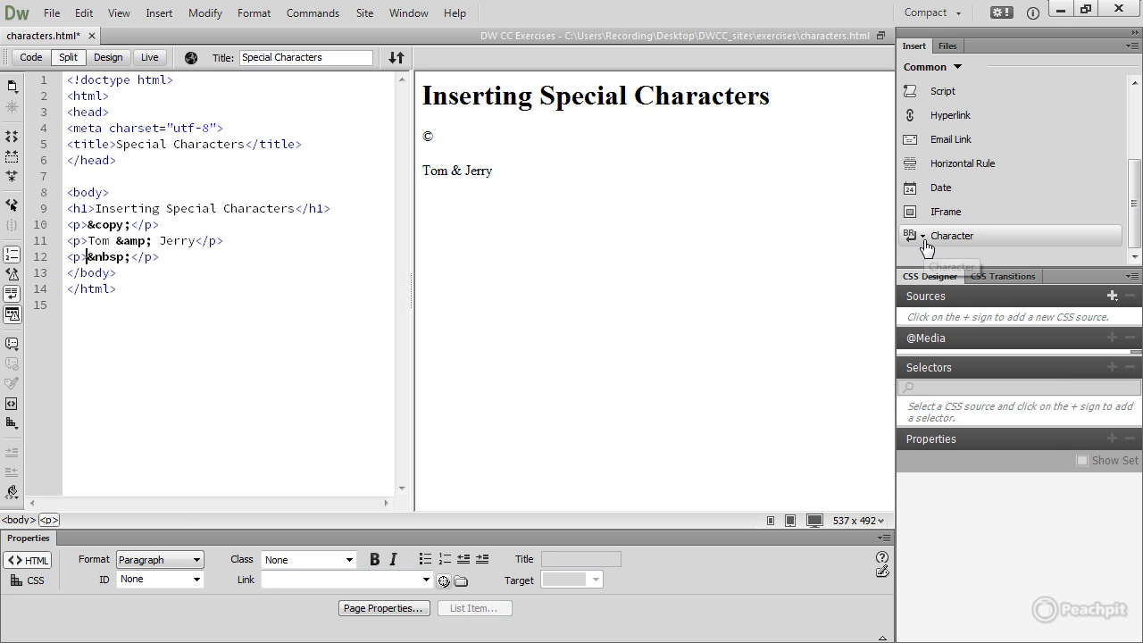
- Insert a left quote into the empty paragraph, then reopen the special characters list
left_click(923, 236)
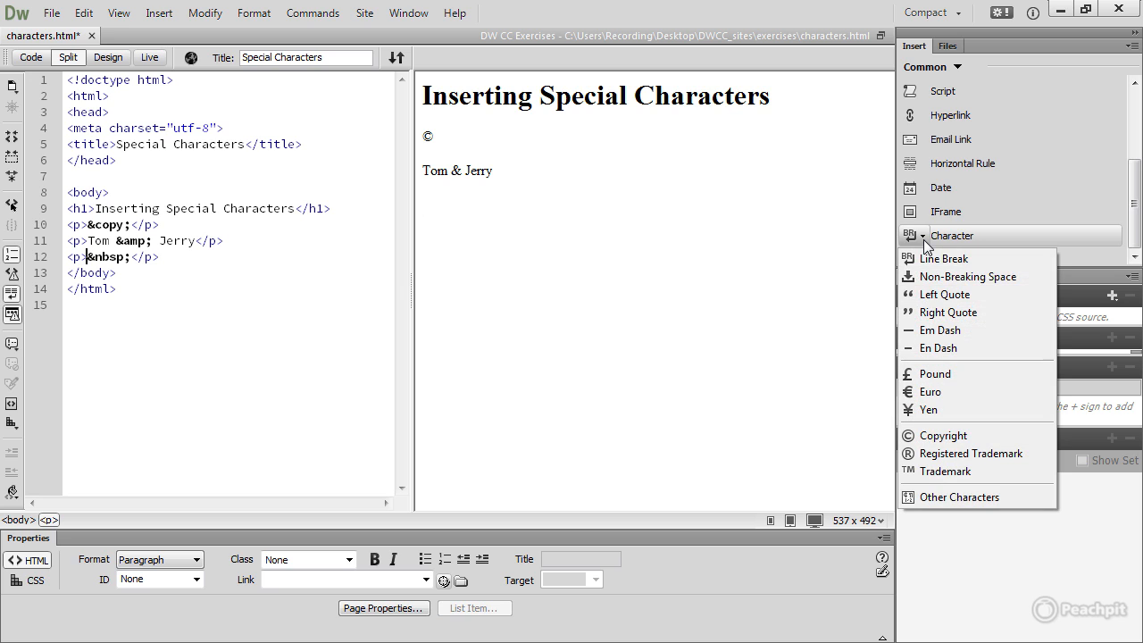
mouse_move(929, 295)
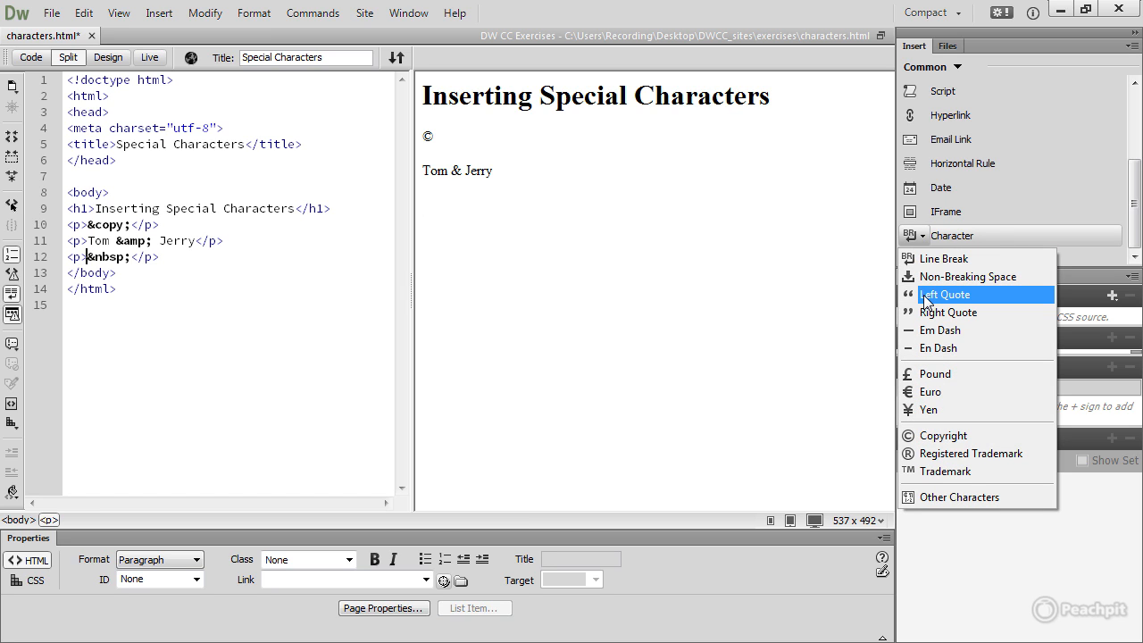
left_click(945, 295)
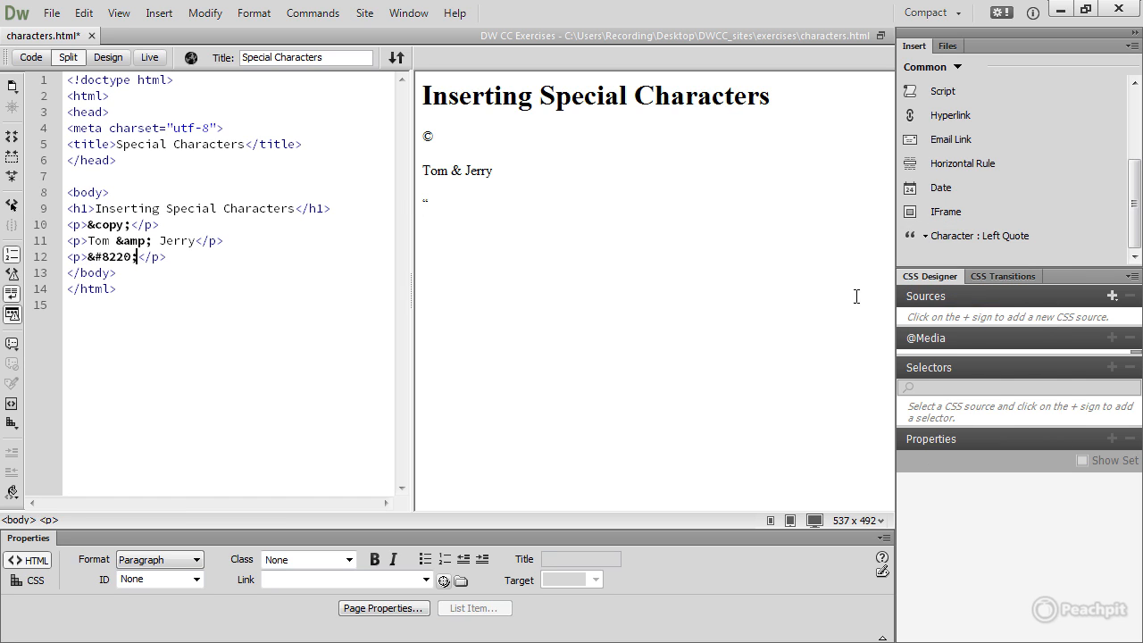
mouse_move(447, 210)
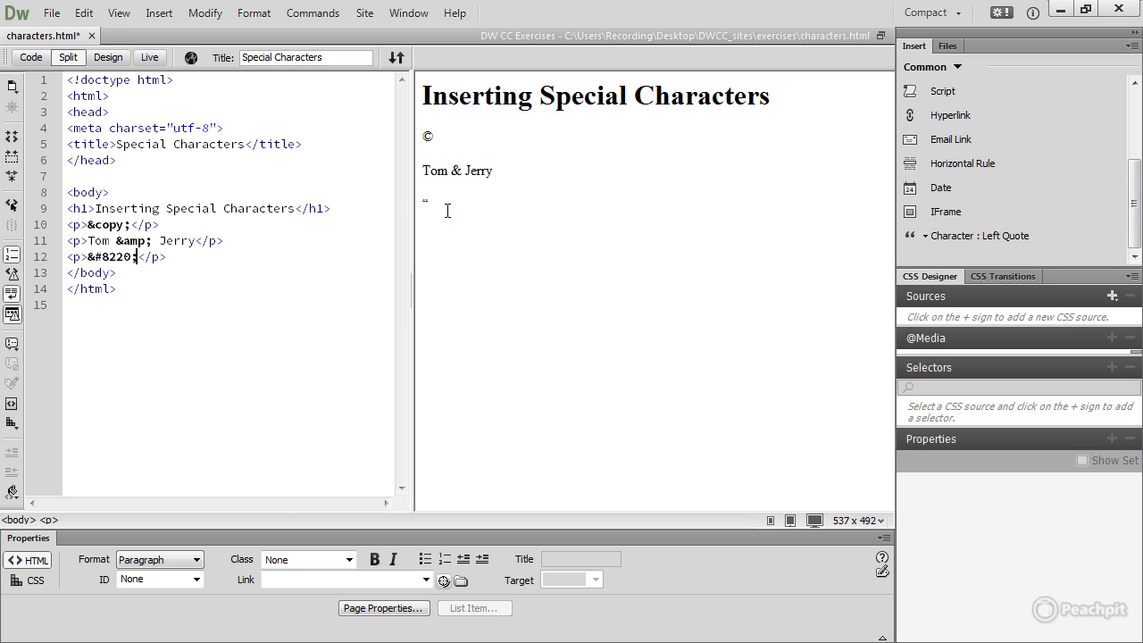
mouse_move(430, 220)
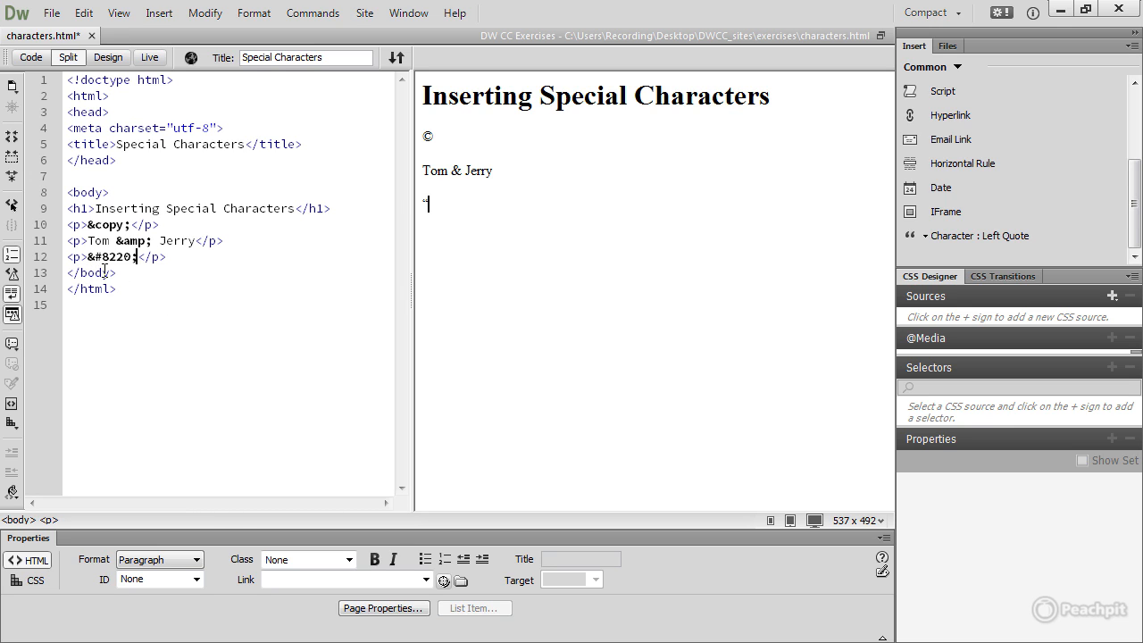
mouse_move(135, 274)
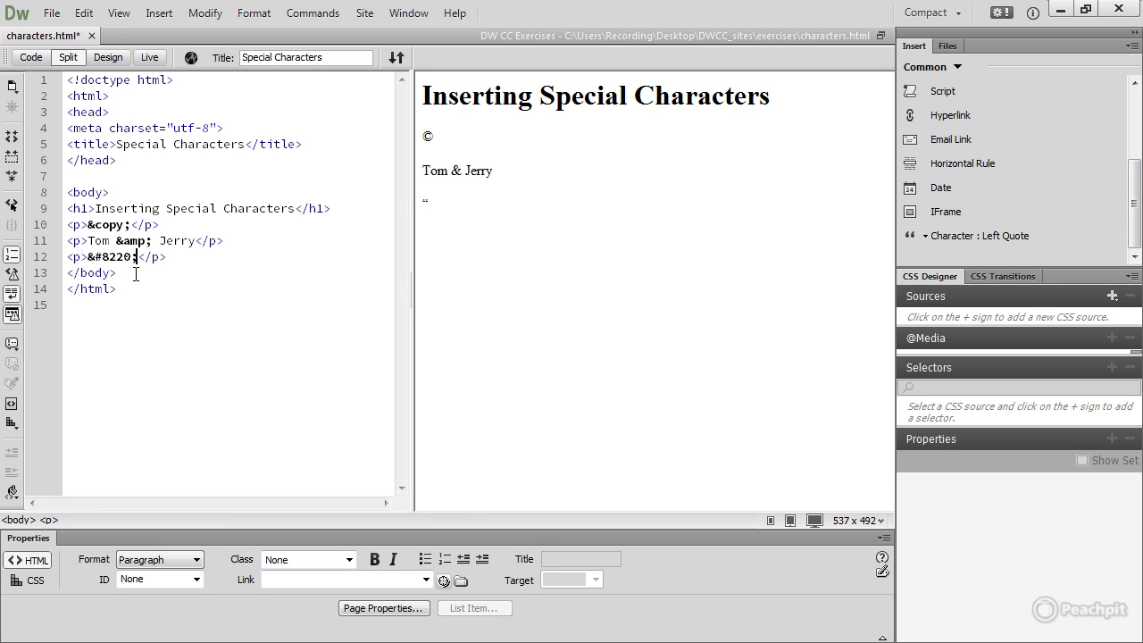
mouse_move(239, 277)
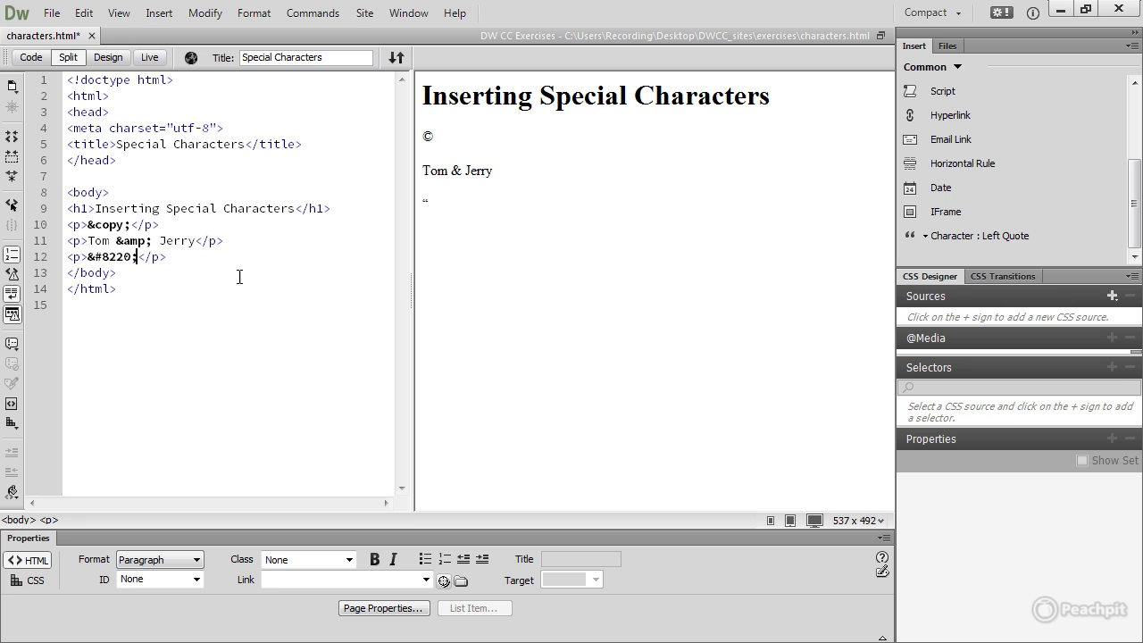
mouse_move(954, 281)
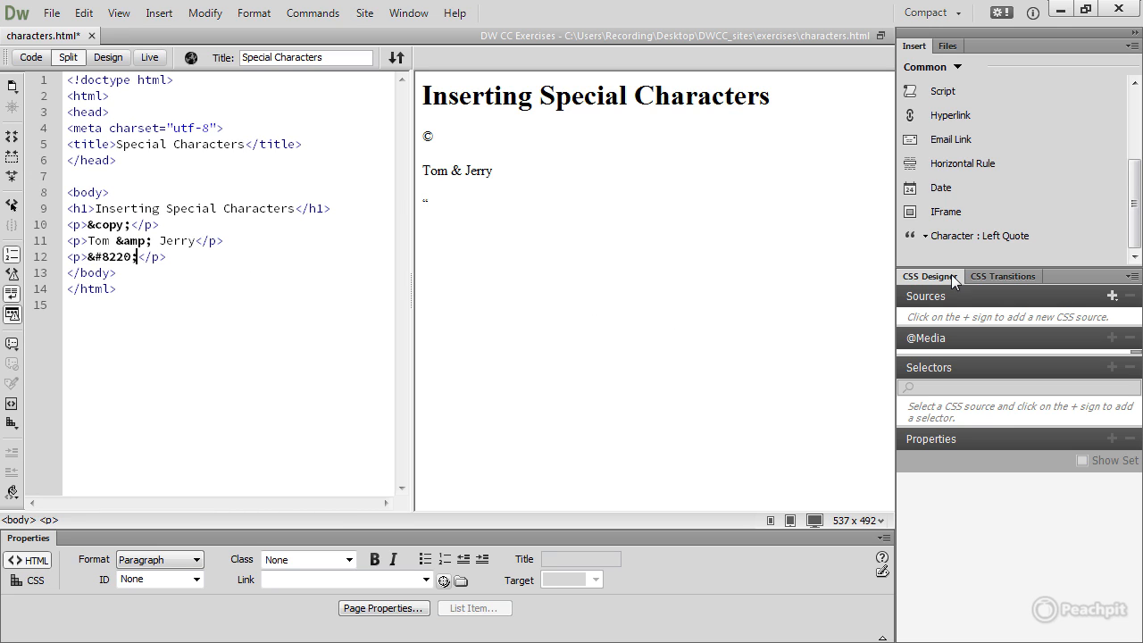
mouse_move(929, 241)
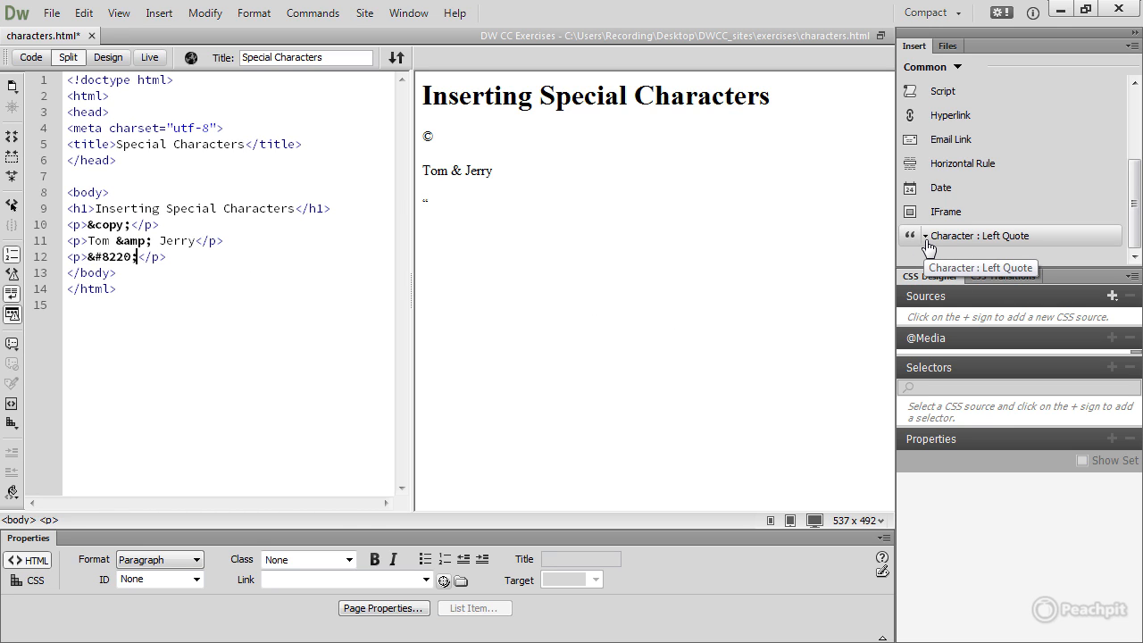
left_click(927, 240)
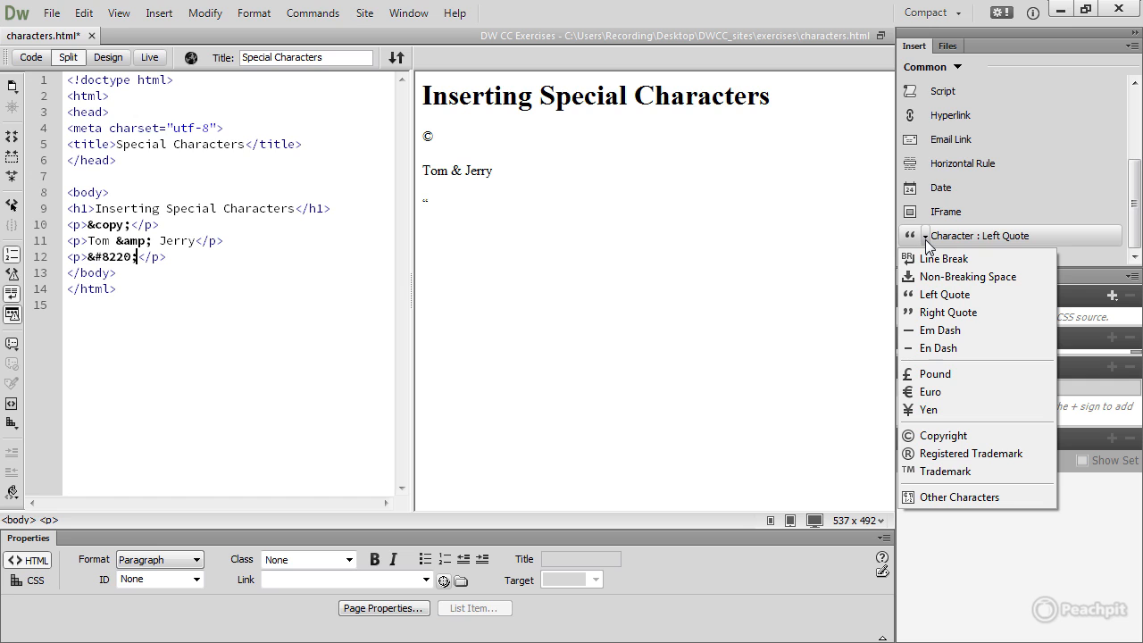
mouse_move(951, 471)
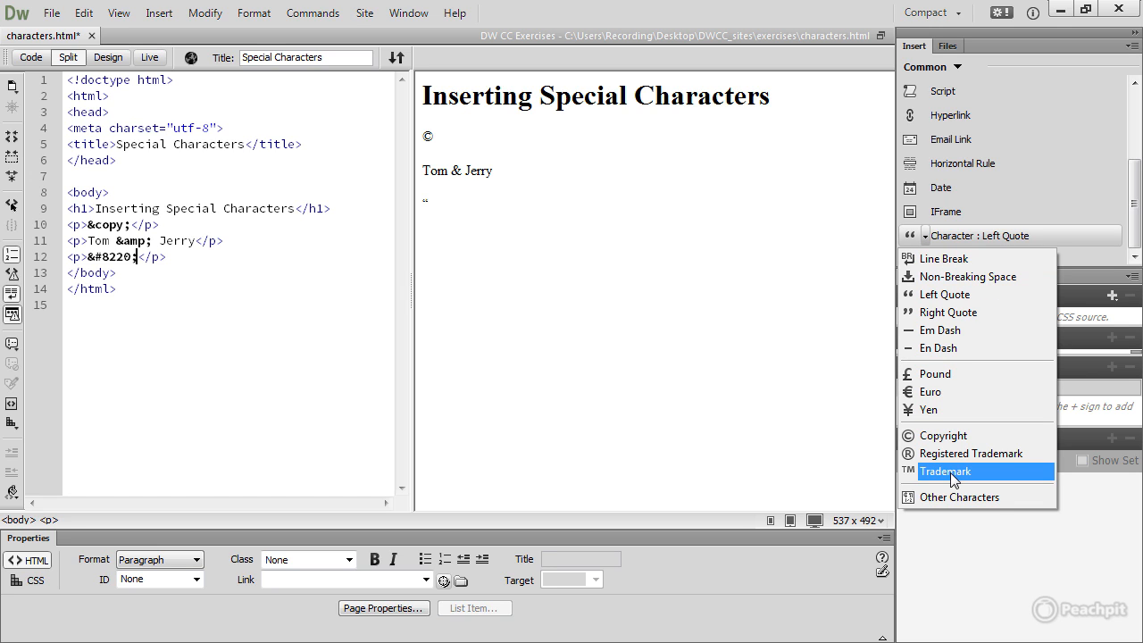
mouse_move(956, 502)
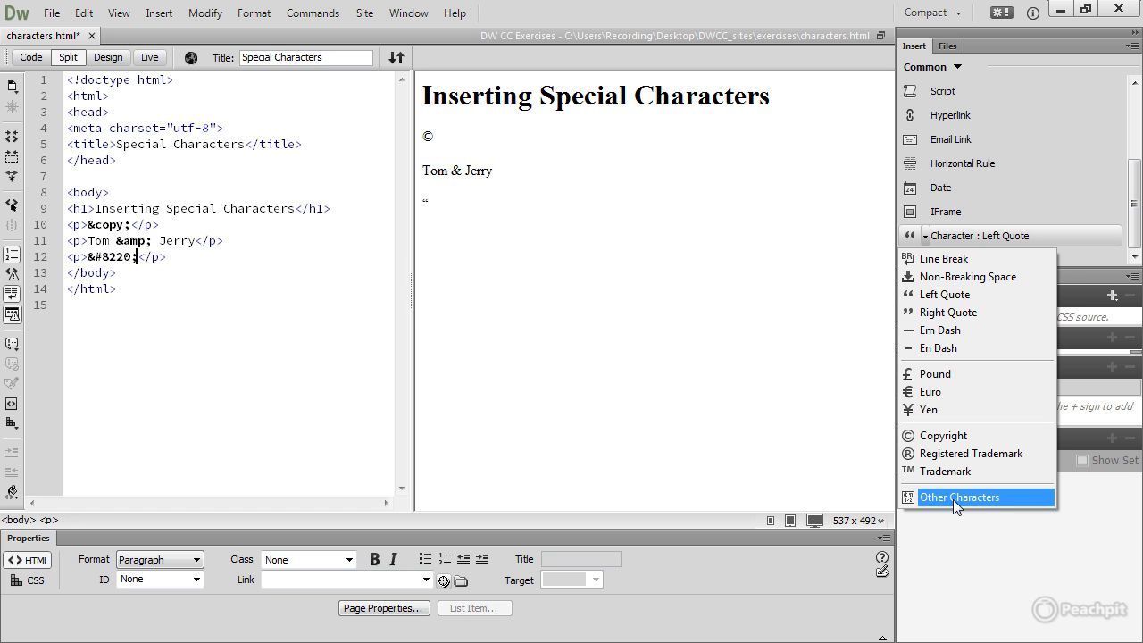
- Open the Other Characters chart and cancel it without inserting anything
left_click(968, 497)
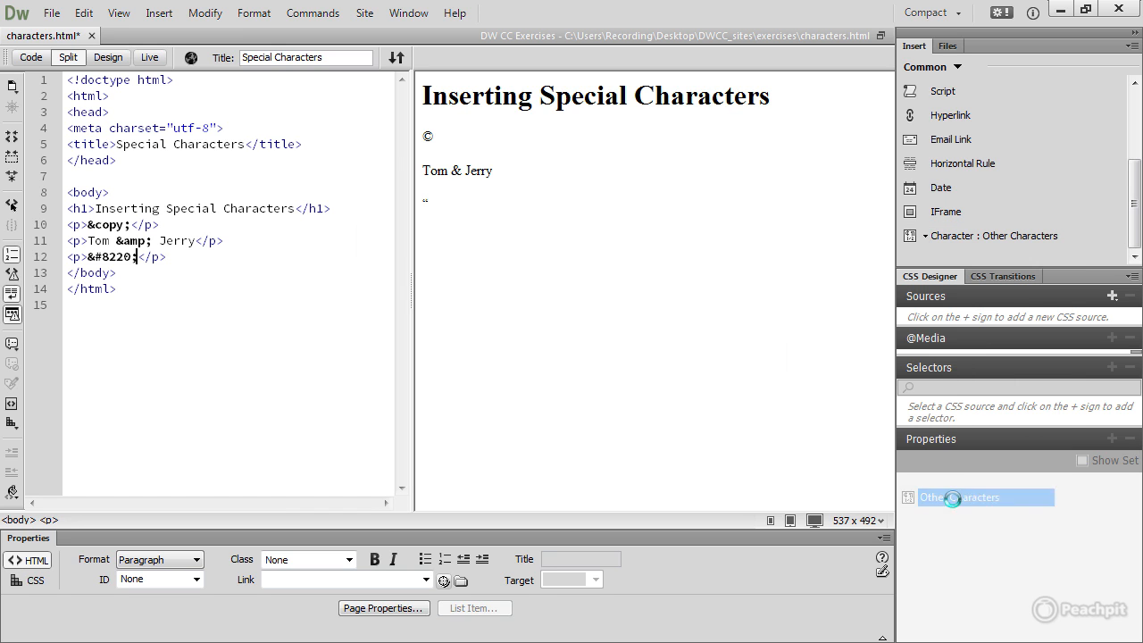
left_click(993, 236)
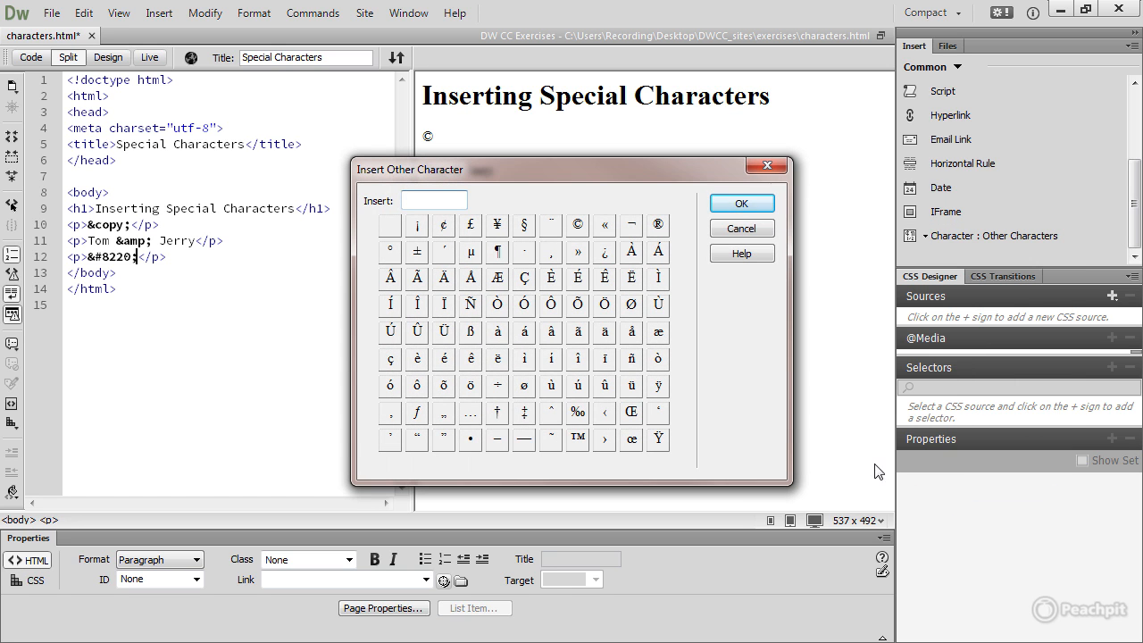
mouse_move(782, 455)
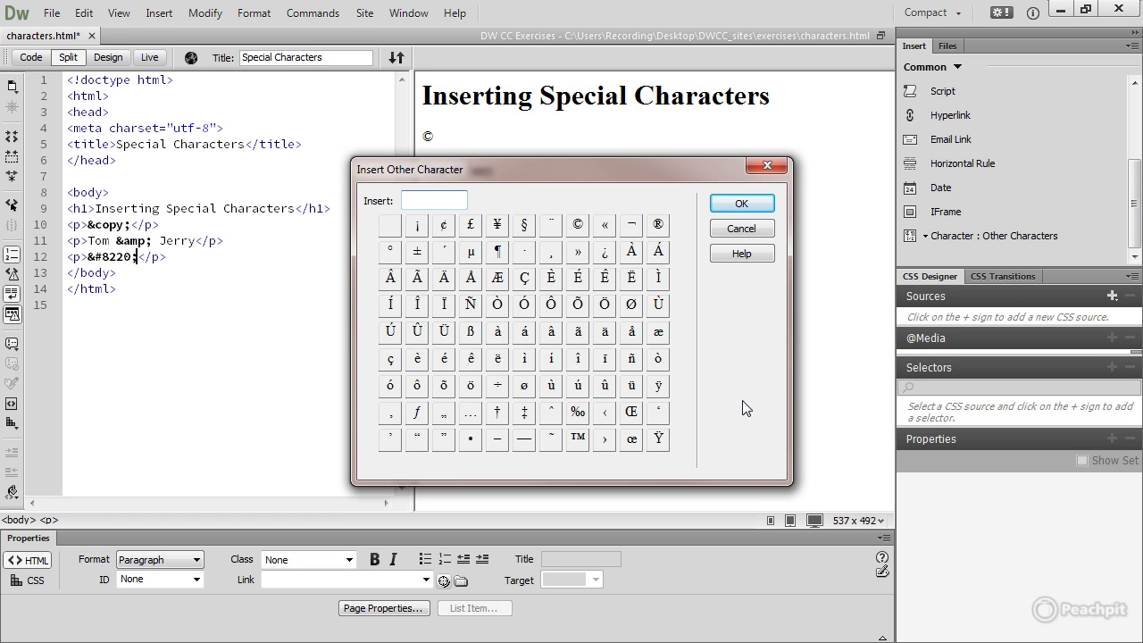
mouse_move(682, 373)
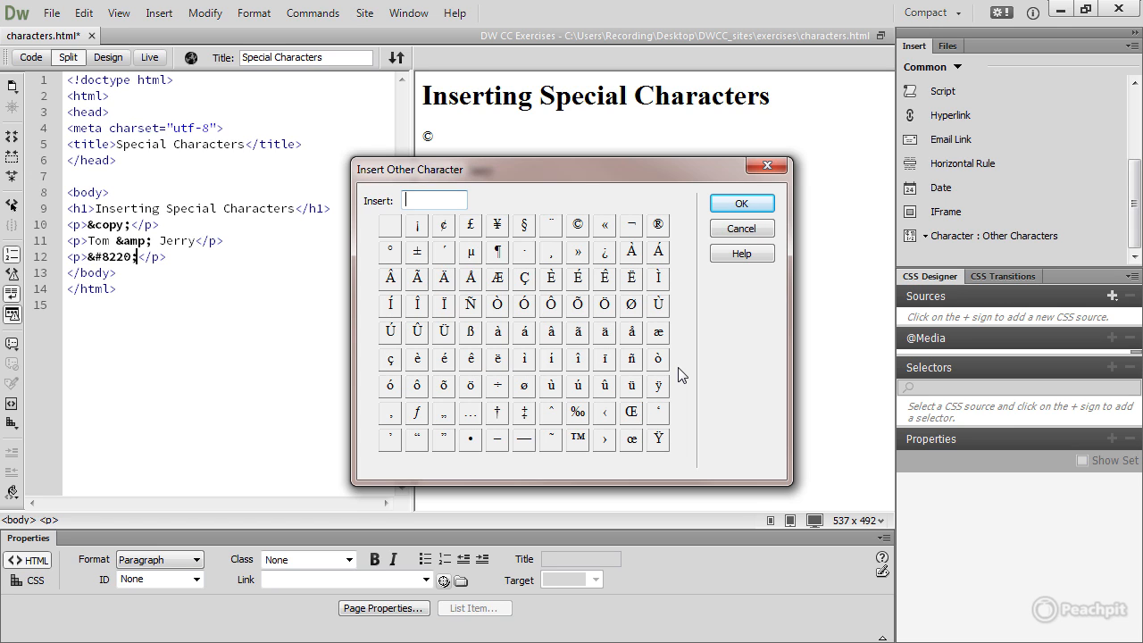
left_click(742, 202)
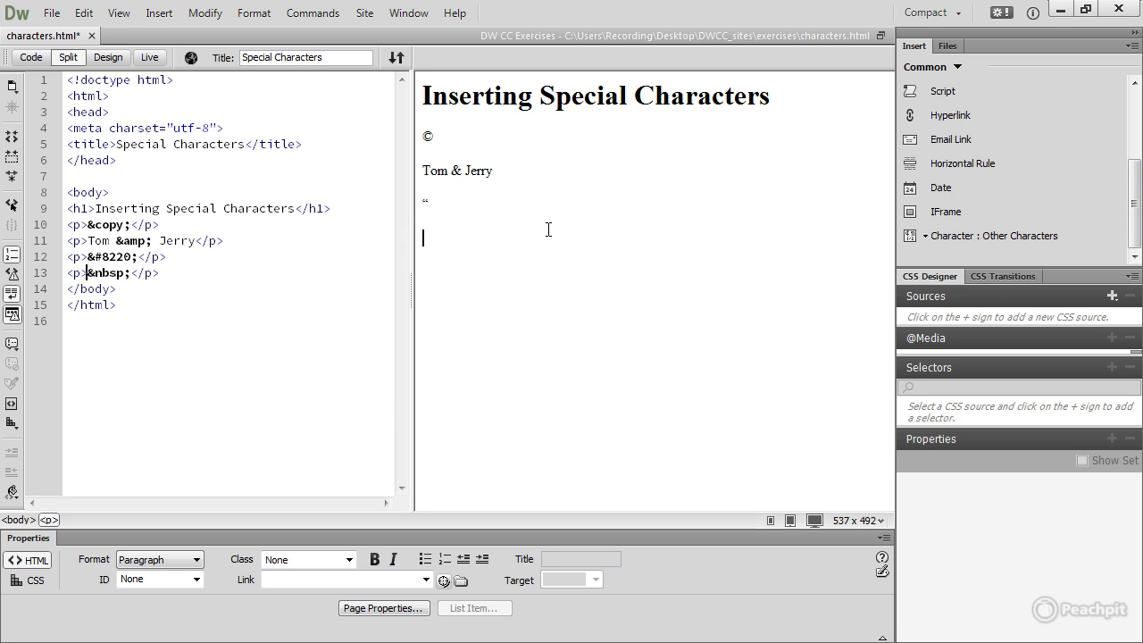
- Type 'Les Mis' in the new paragraph and open the Insert menu
type("Les")
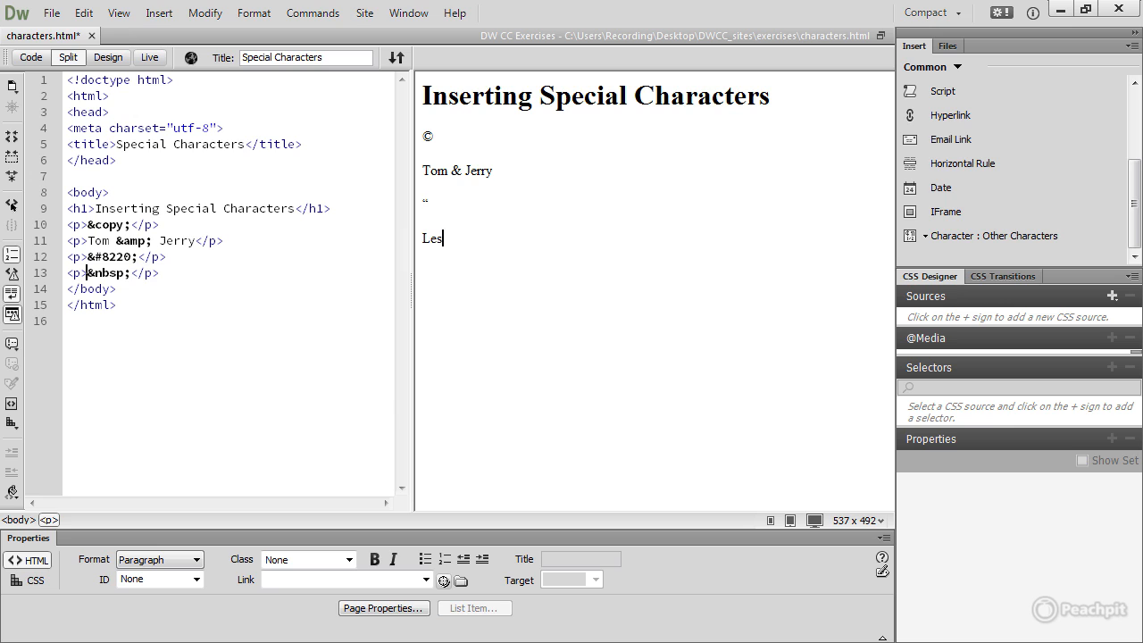
type("Mis")
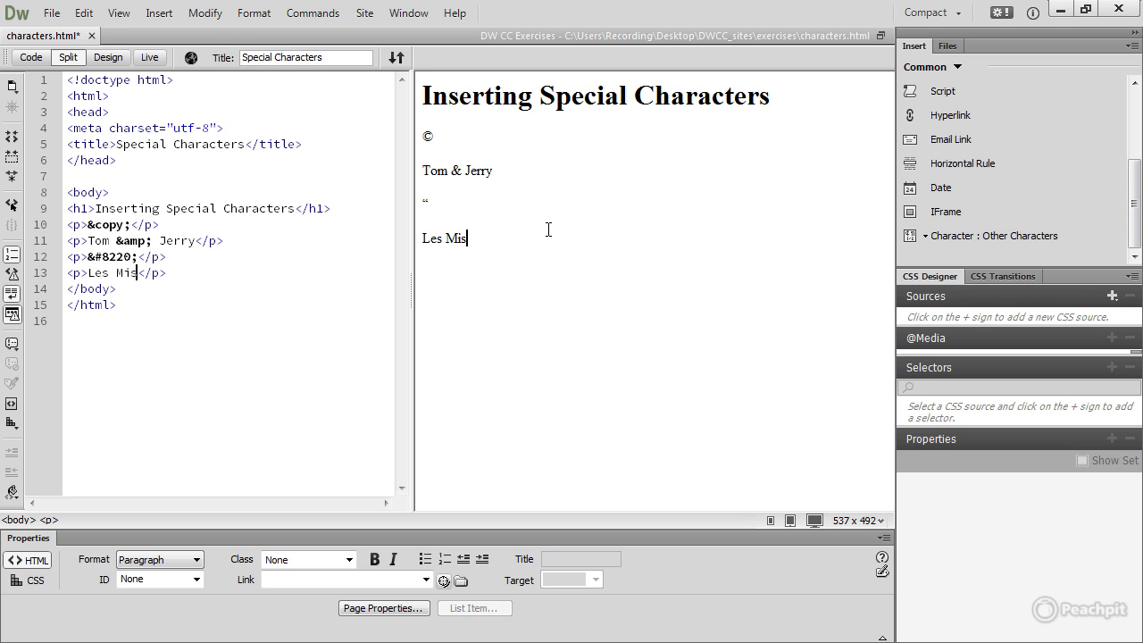
left_click(172, 18)
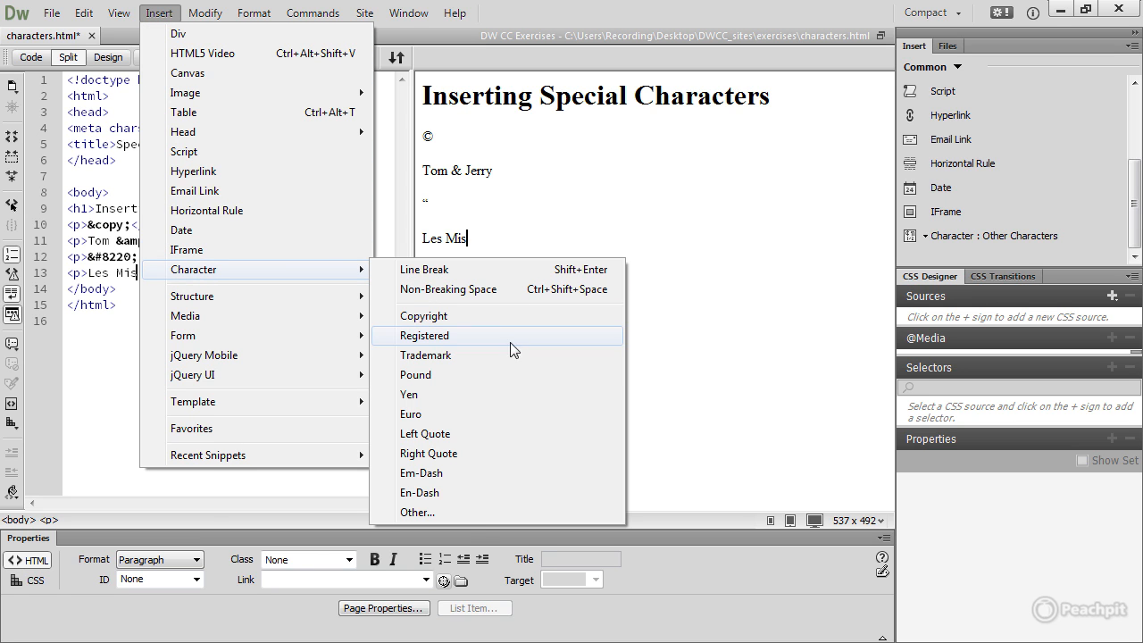
- Insert é from the Other Characters chart after 'Les Mis'
left_click(417, 512)
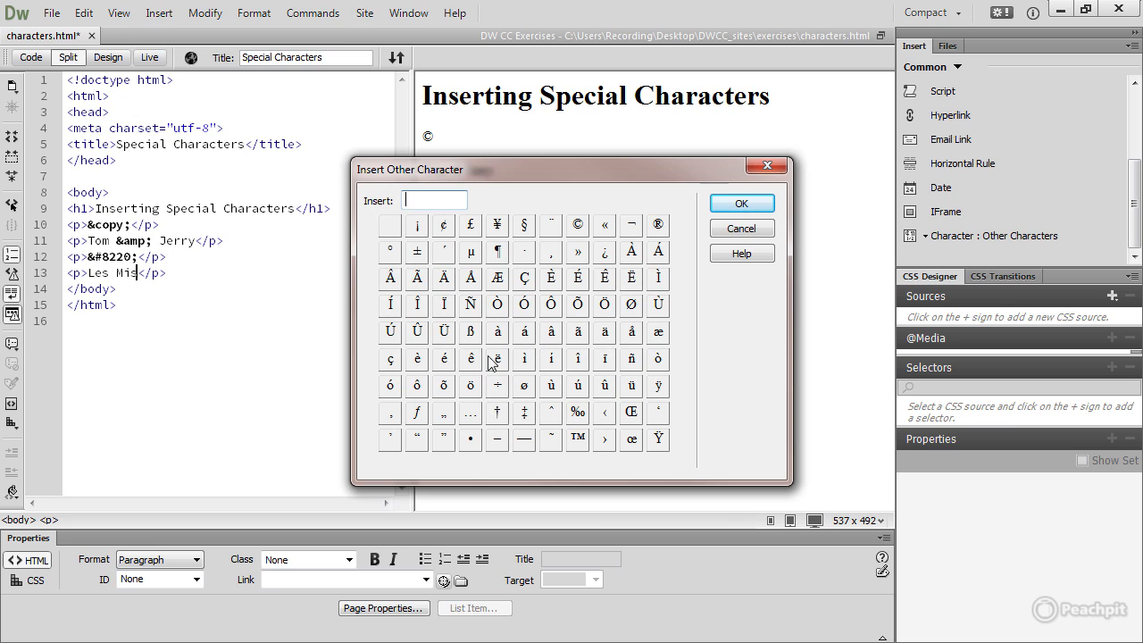
left_click(443, 359)
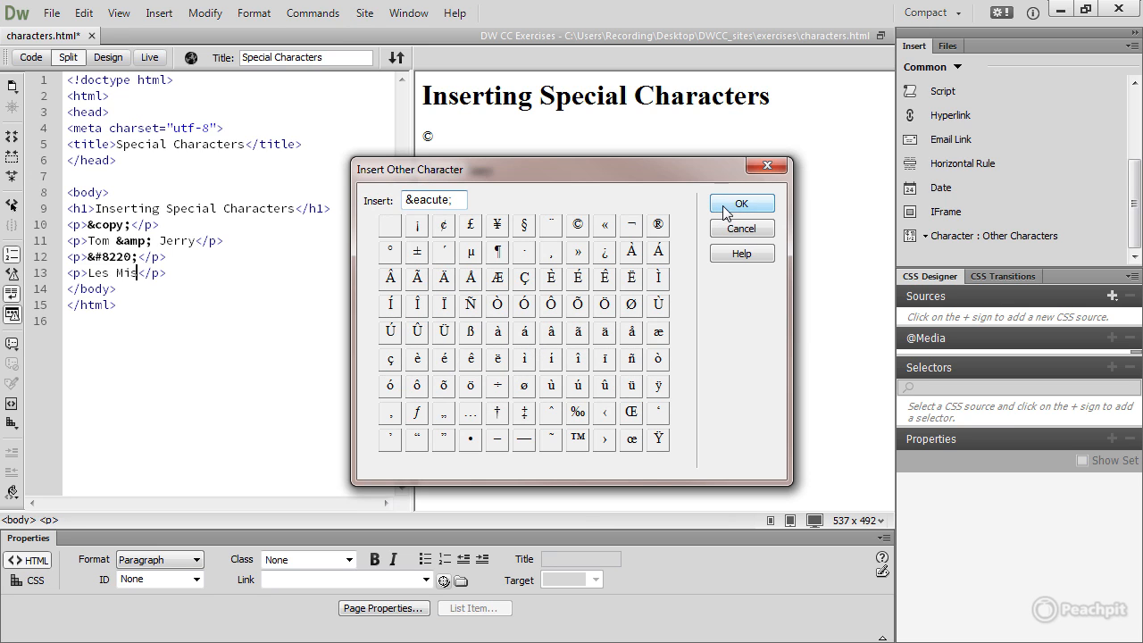
left_click(743, 202)
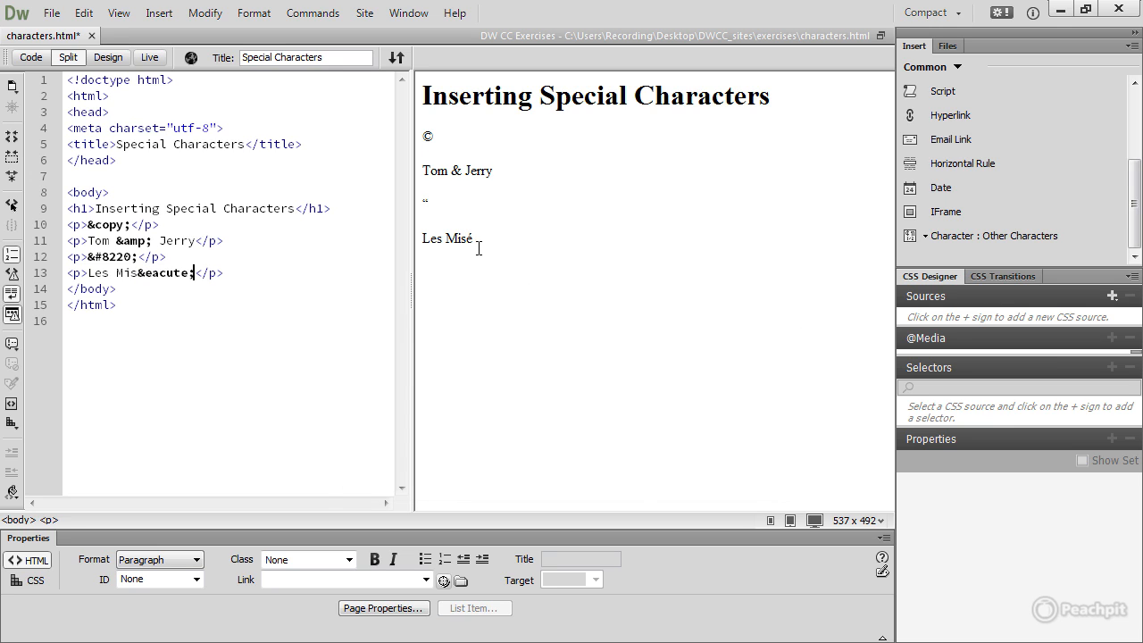
mouse_move(140, 287)
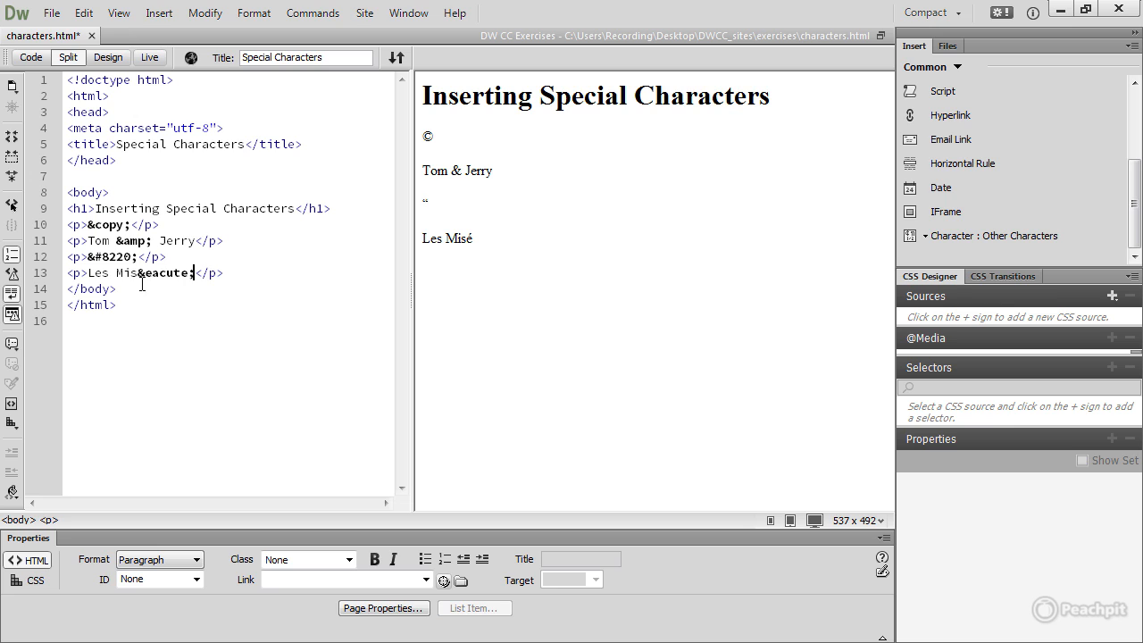
mouse_move(500, 271)
type("rables")
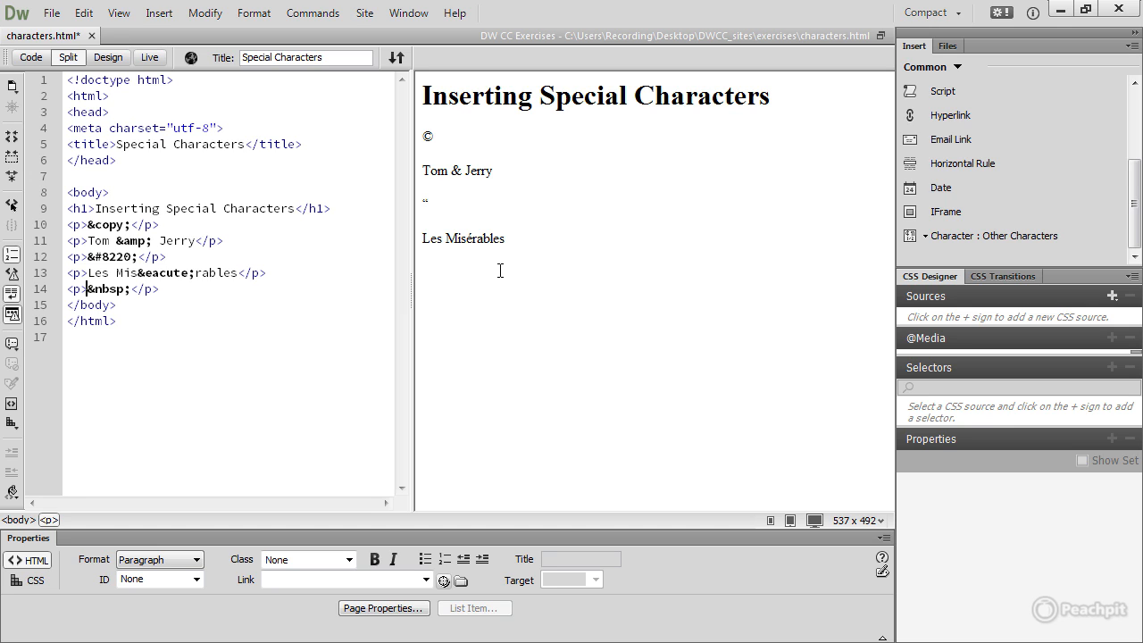
- Type 'Les Misérabl' directly into the new paragraph, entering é from the keyboard
type("Les Misé")
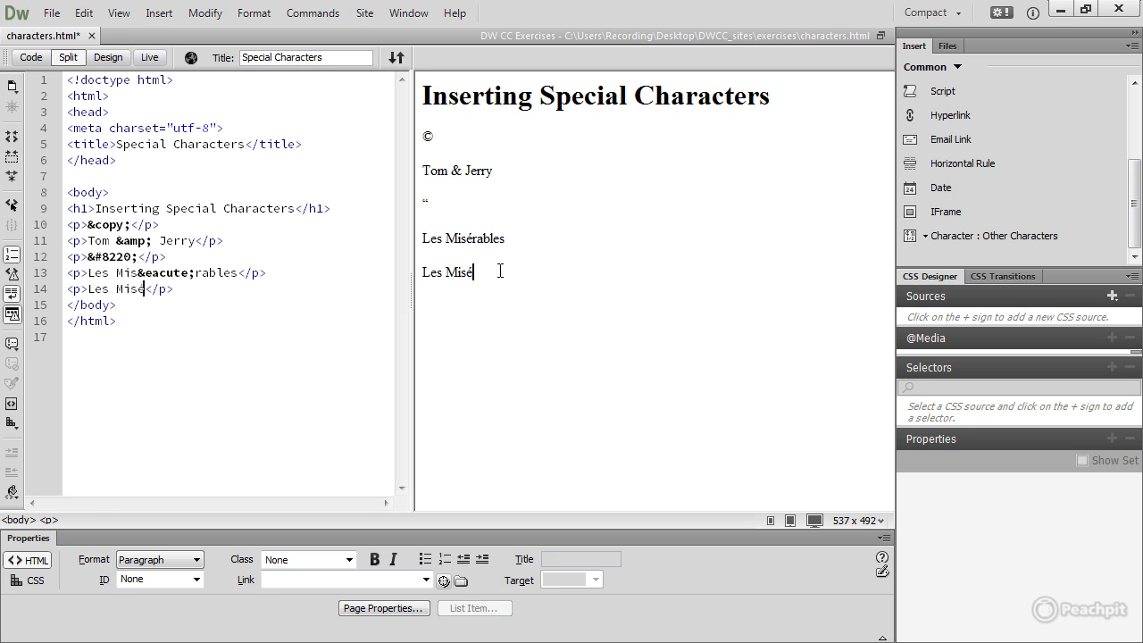
type("rabl")
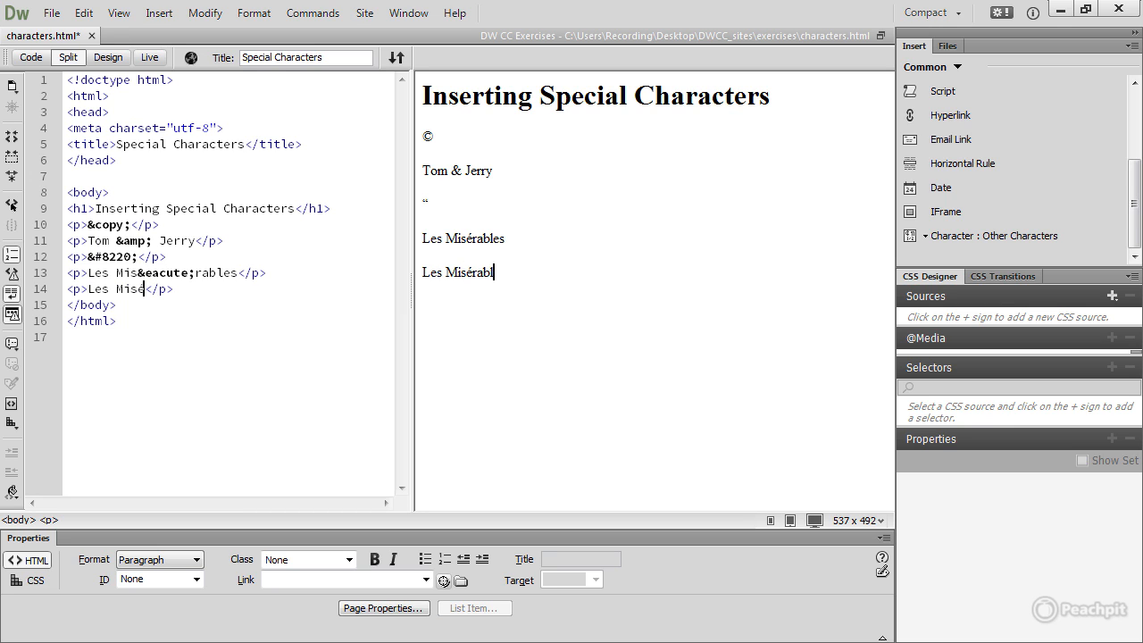